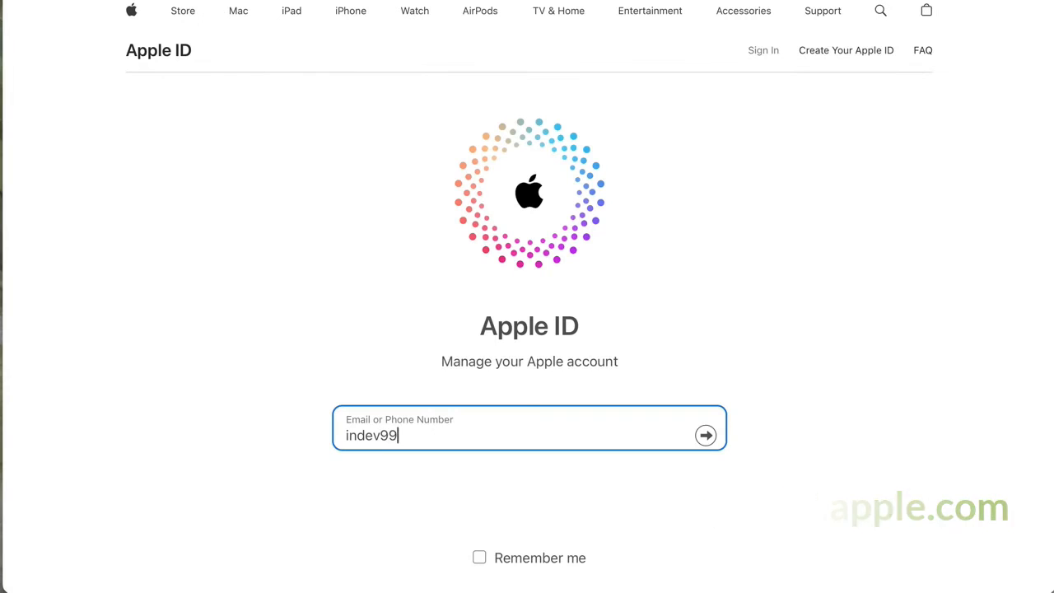
Step: Submit the Apple ID email, then the password, to reach Sign-In and Security
left_click(704, 435)
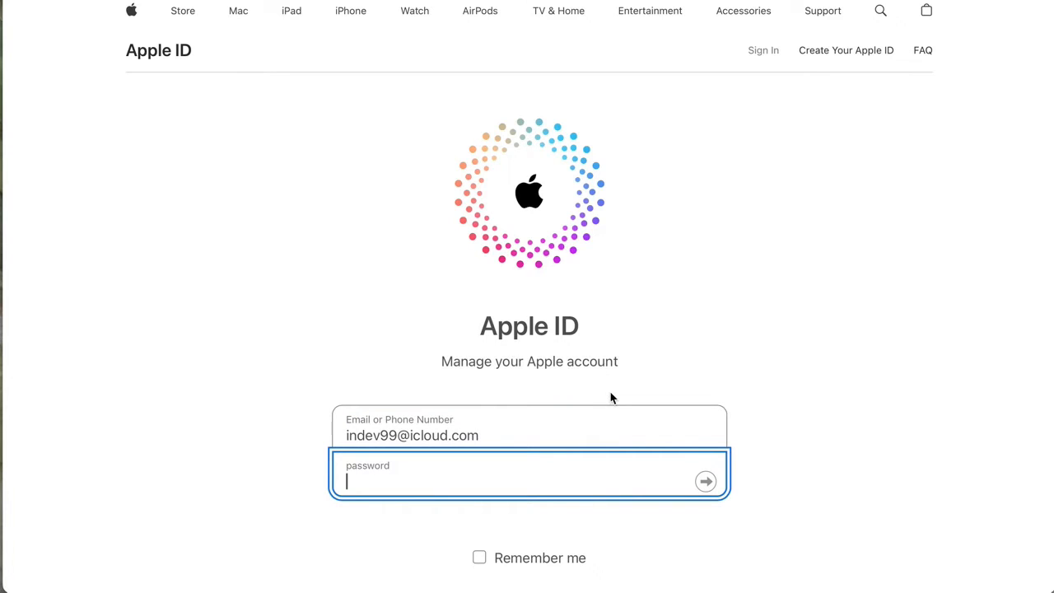
left_click(705, 481)
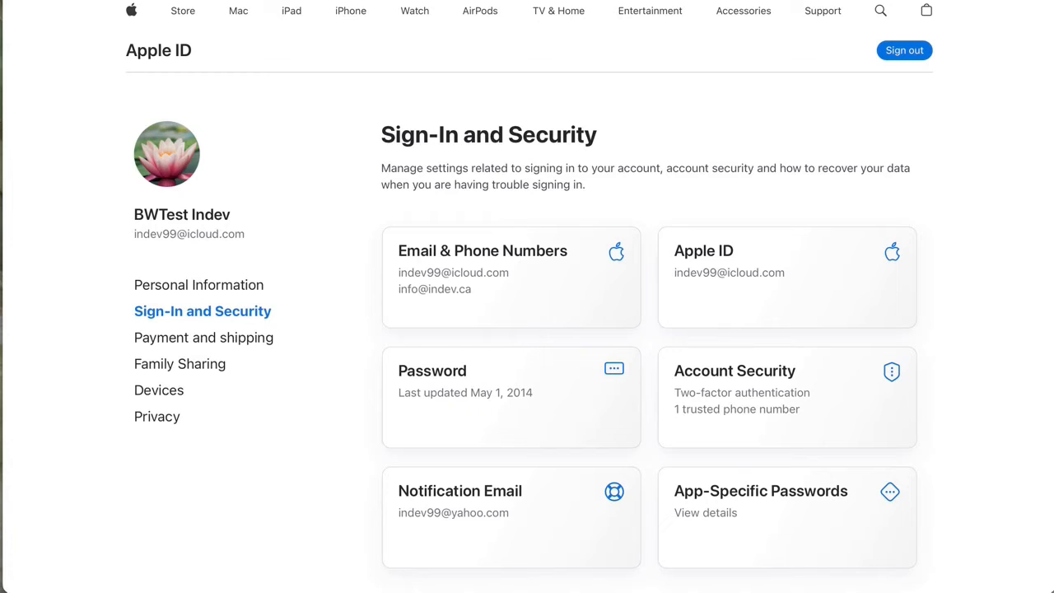
mouse_move(758, 506)
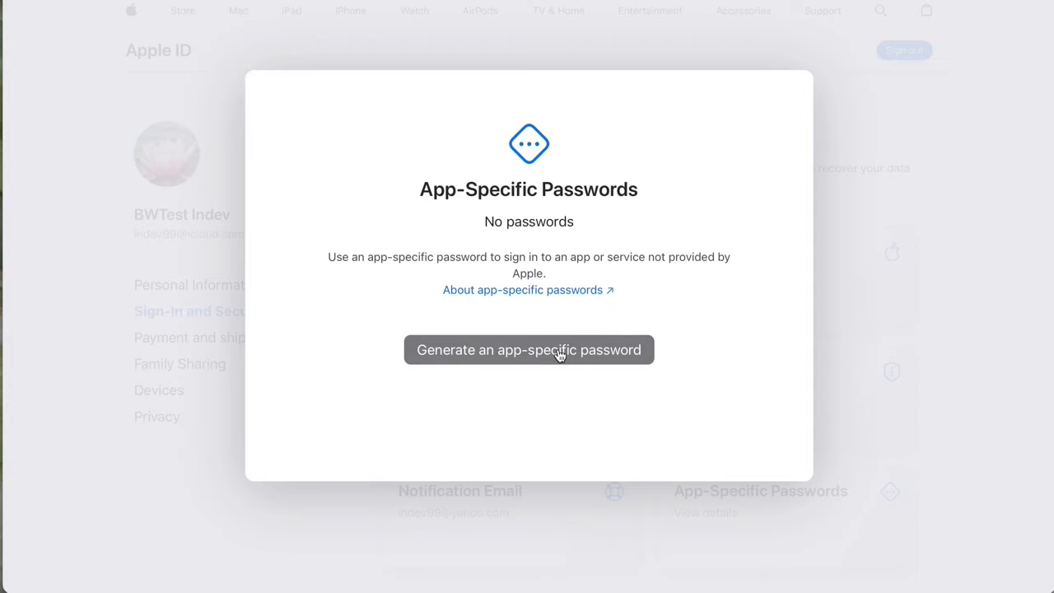
Step: Generate an app-specific password labelled 'MailMaven' and confirm it with the account password
left_click(528, 349)
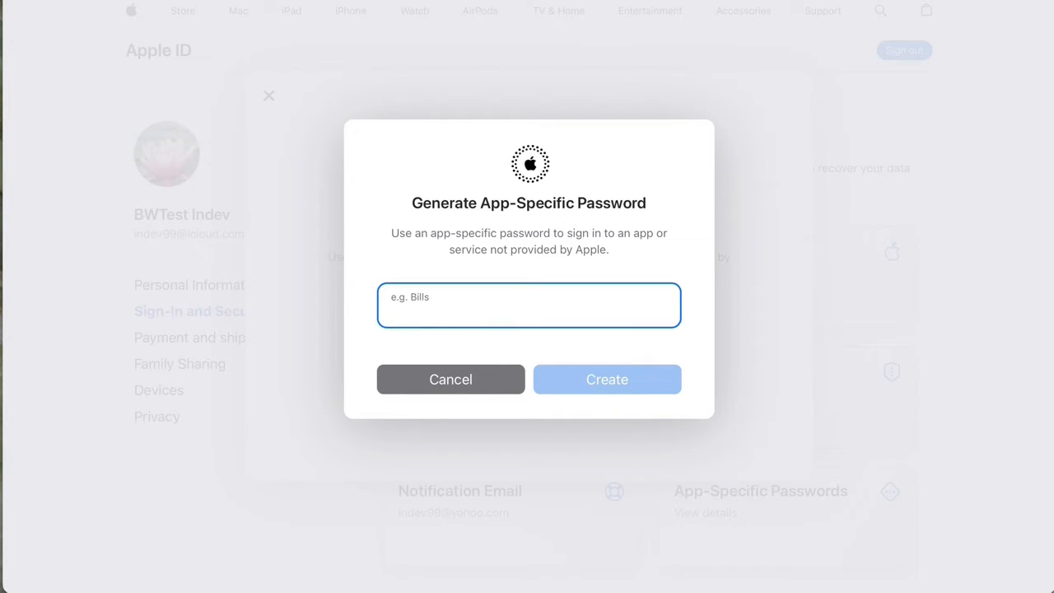
type("MailMaven")
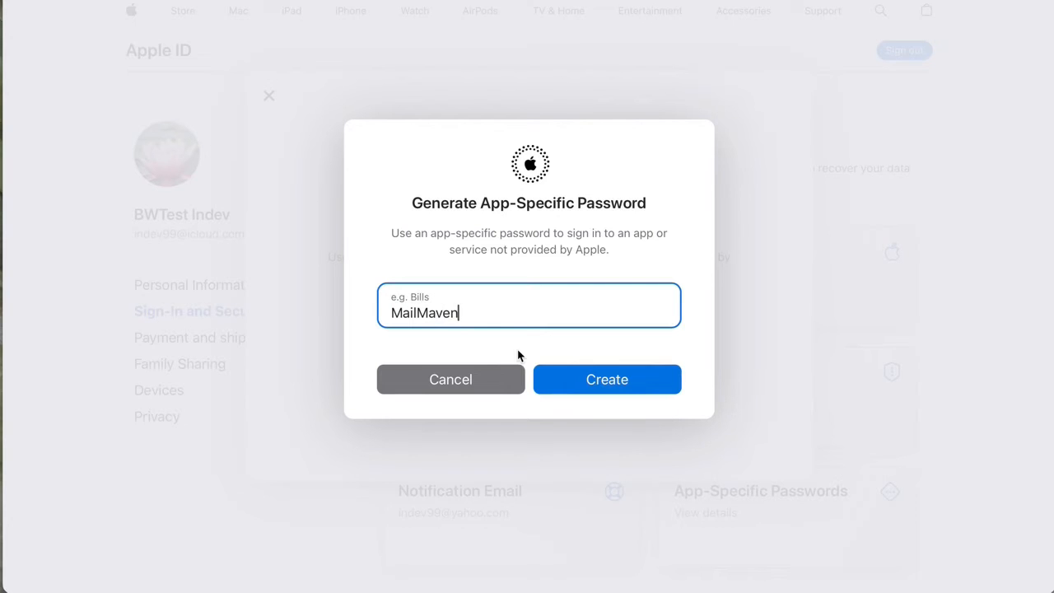
mouse_move(607, 380)
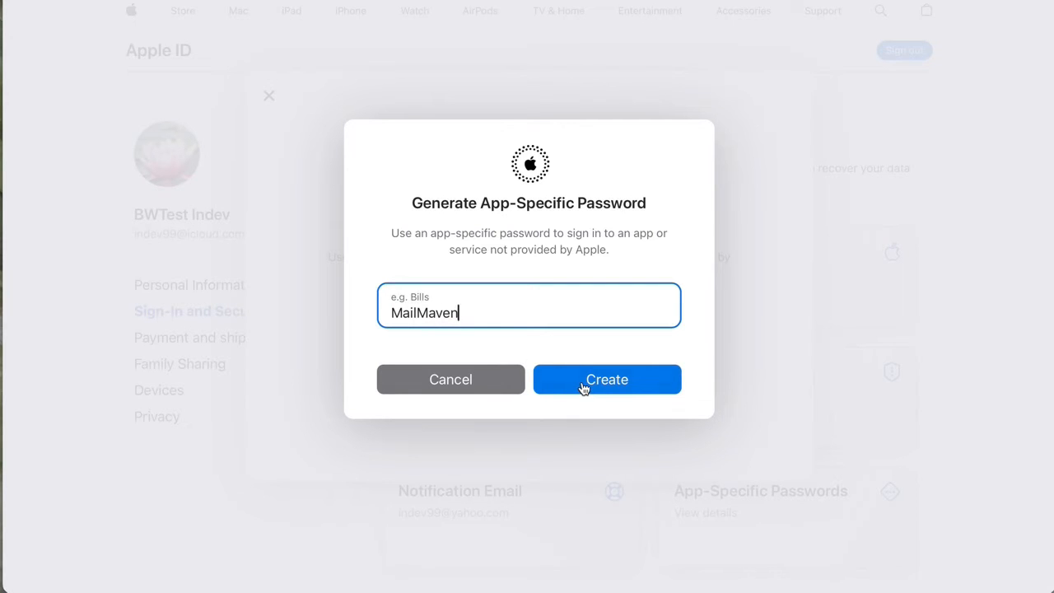
left_click(607, 379)
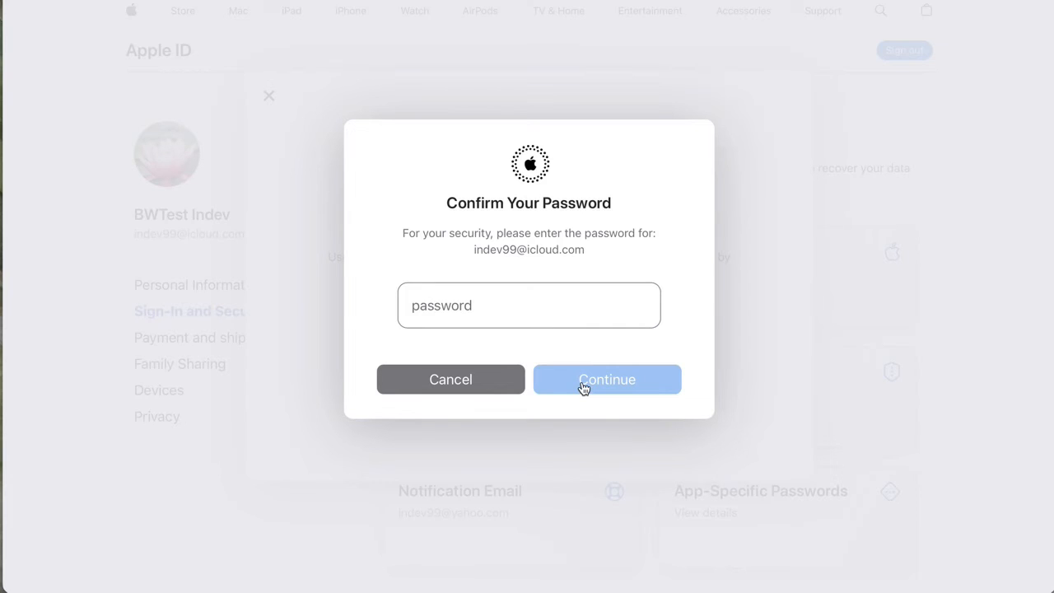
left_click(528, 304)
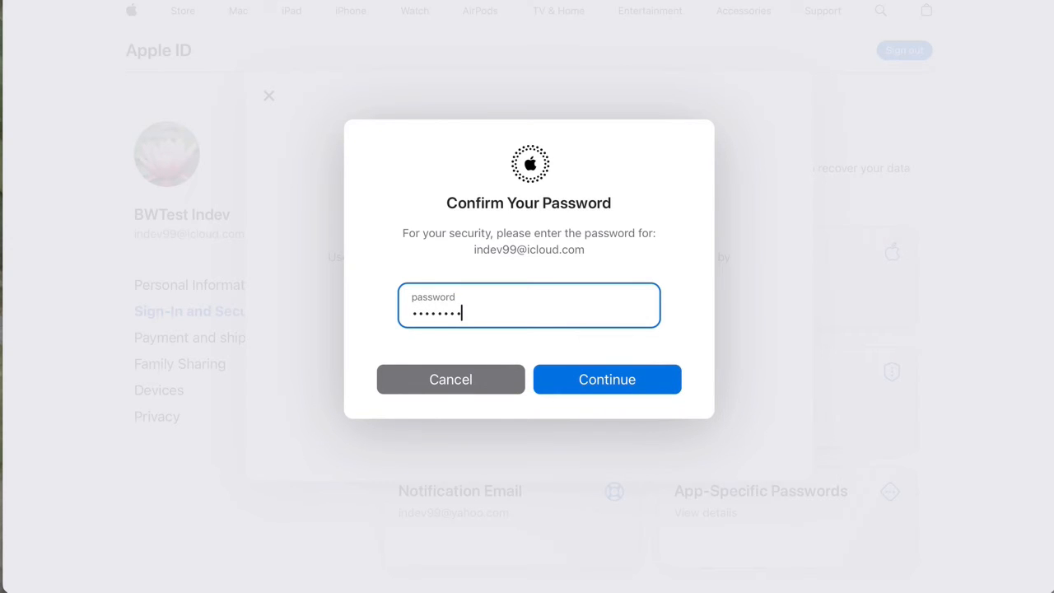
left_click(606, 379)
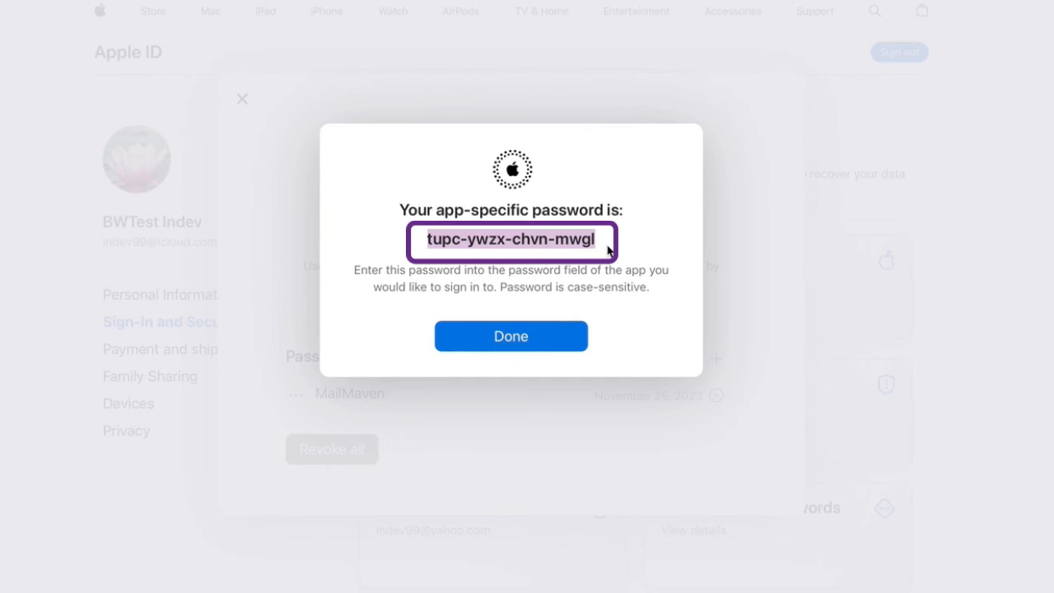
Step: Dismiss the generated MailMaven password to return to the App-Specific Passwords list
left_click(510, 336)
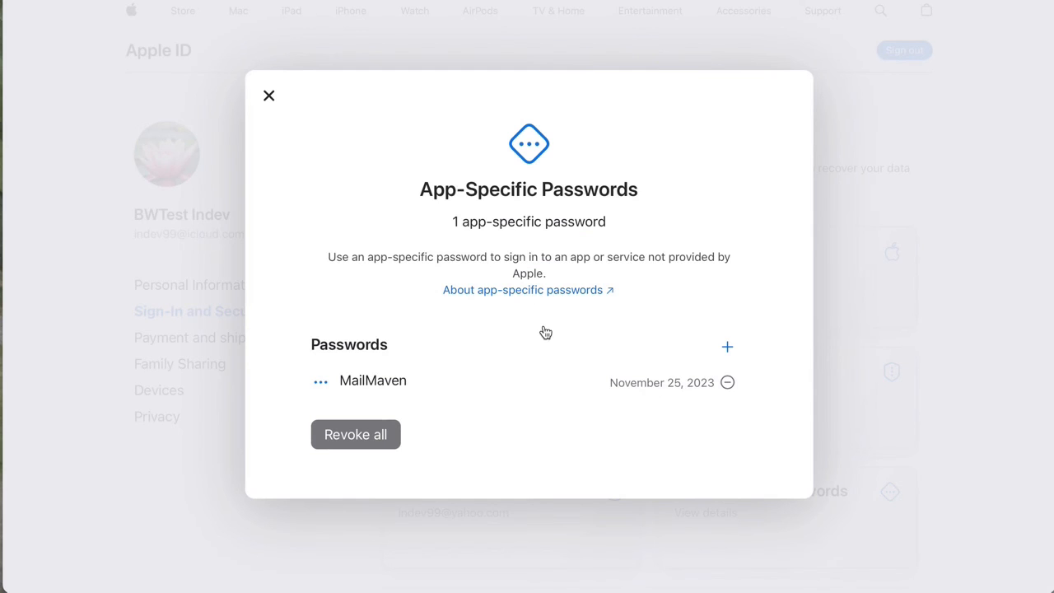